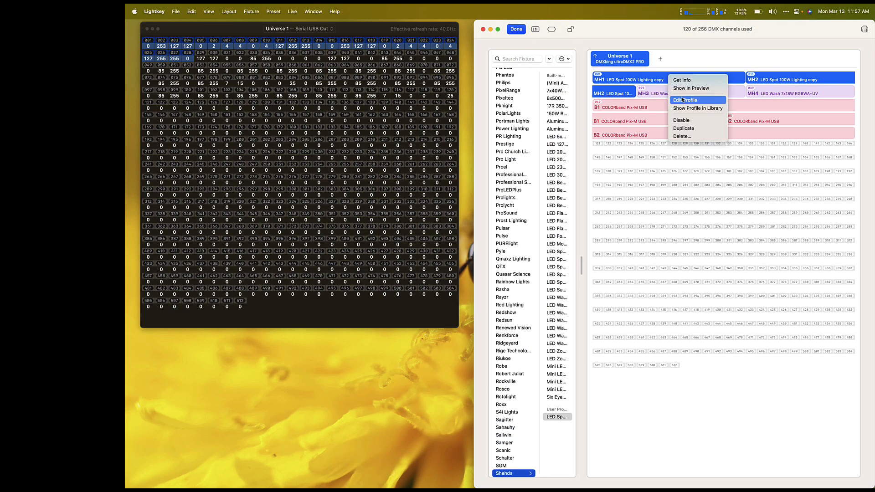
# Review the LED Spot 100W Lighting copy profile's channel list for MH1, scrolling down to Tilt and Tilt Fine
pyautogui.click(684, 101)
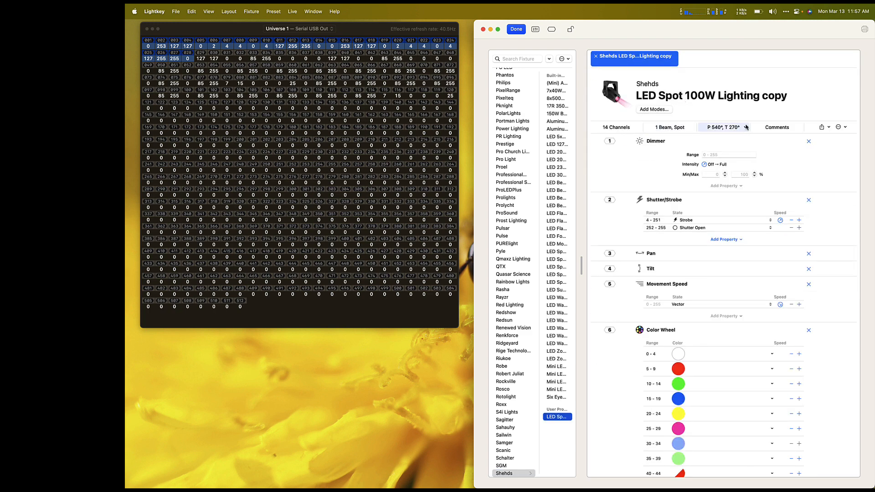
pyautogui.click(722, 127)
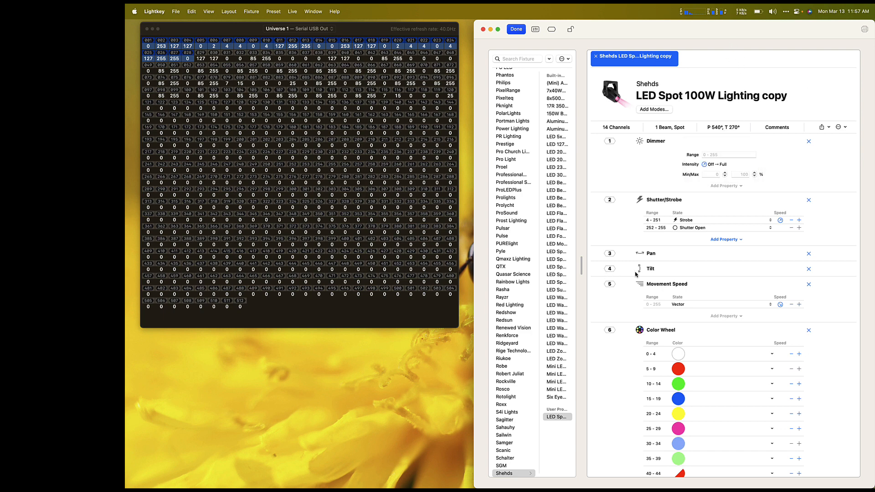
pyautogui.scroll(-3)
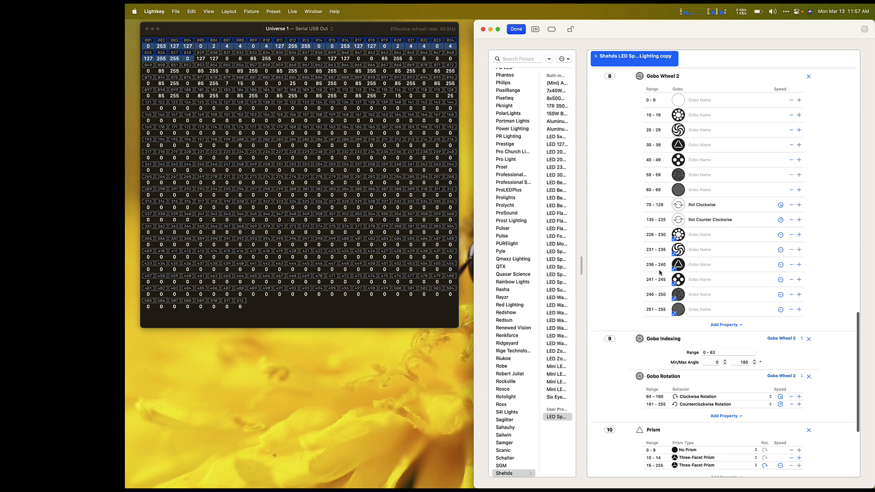
pyautogui.scroll(-3)
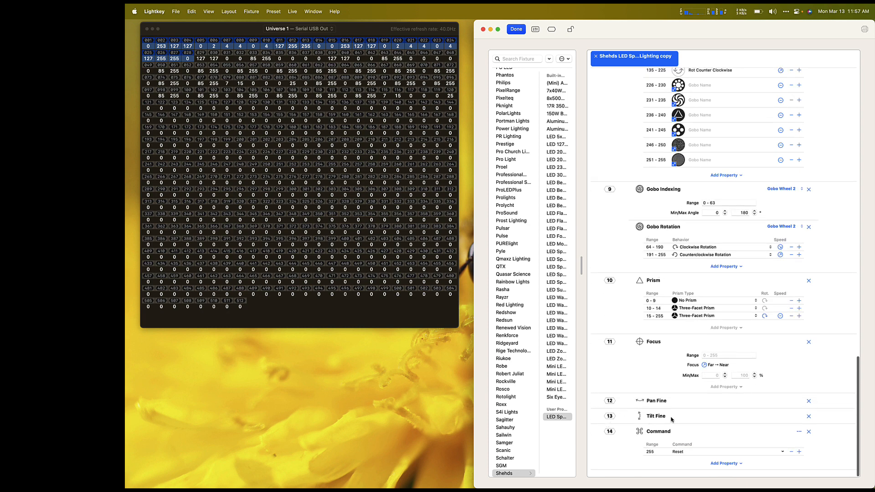
pyautogui.moveTo(515, 29)
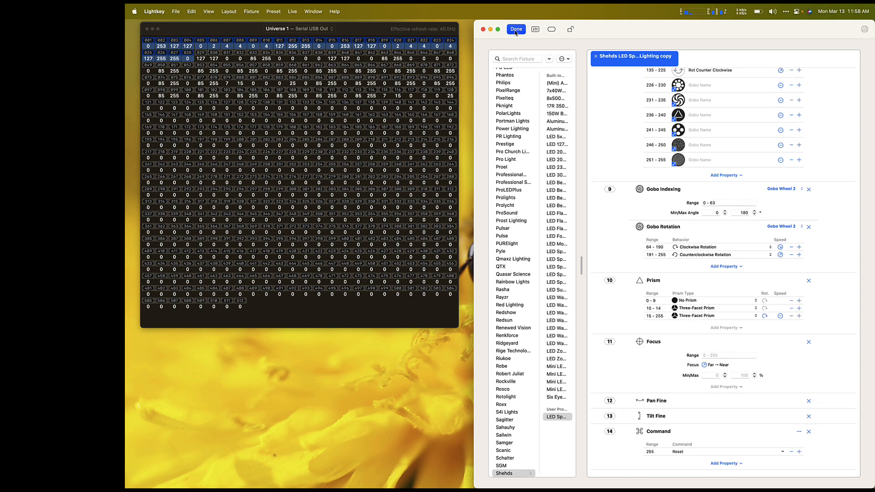
# Dismiss the profile editor and patch panel, then bring up MH1's Position control showing pan/tilt at 0.0°
pyautogui.click(516, 29)
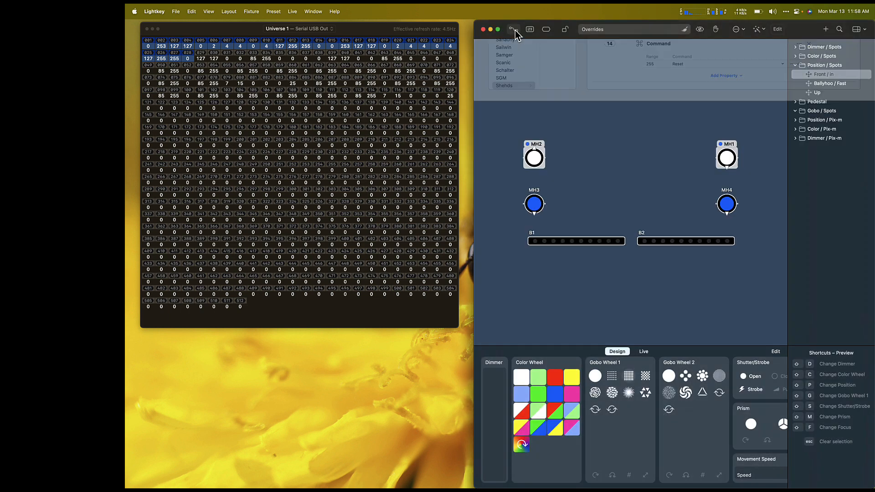
pyautogui.click(512, 29)
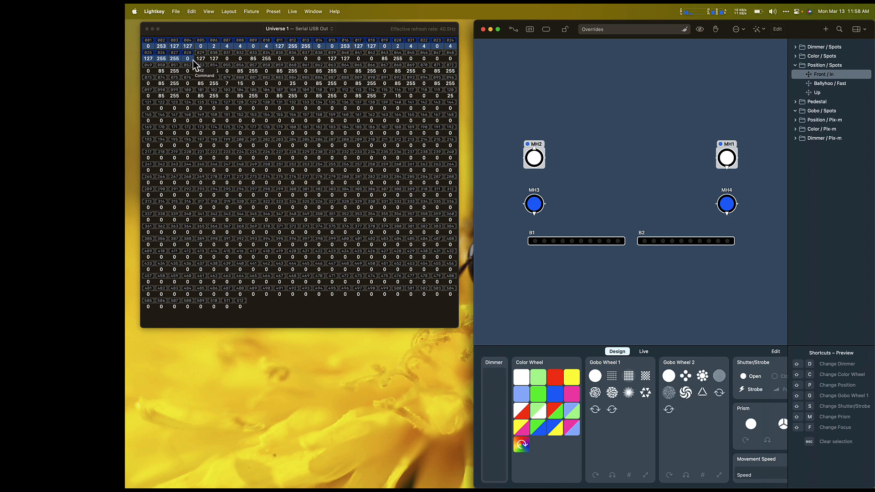
pyautogui.moveTo(501, 115)
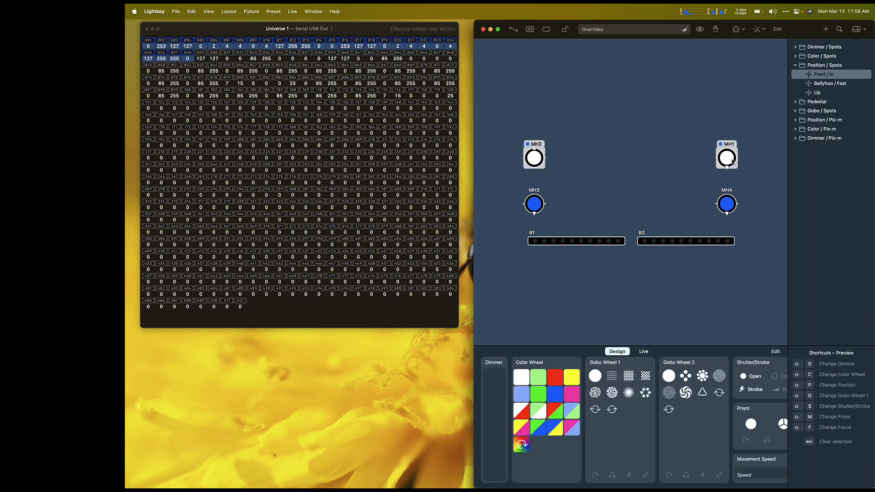
pyautogui.rightClick(727, 156)
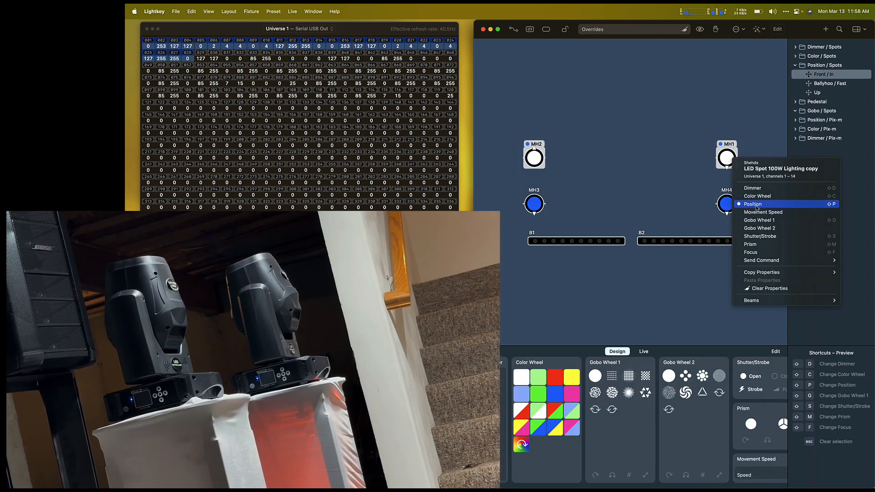
pyautogui.click(752, 203)
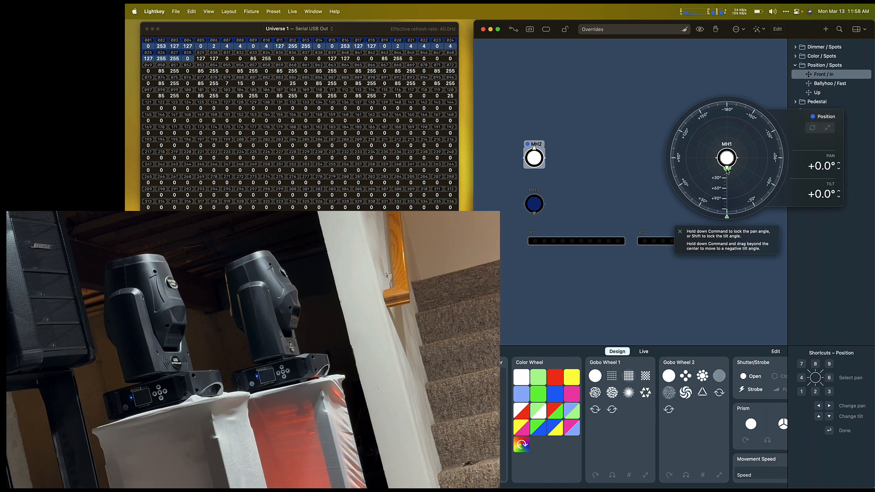